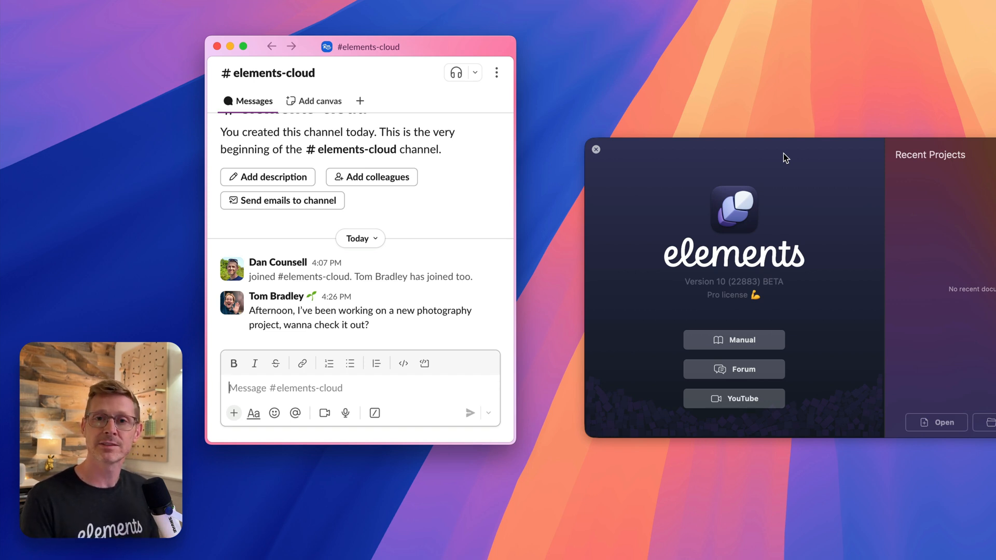
pyautogui.moveTo(417, 329)
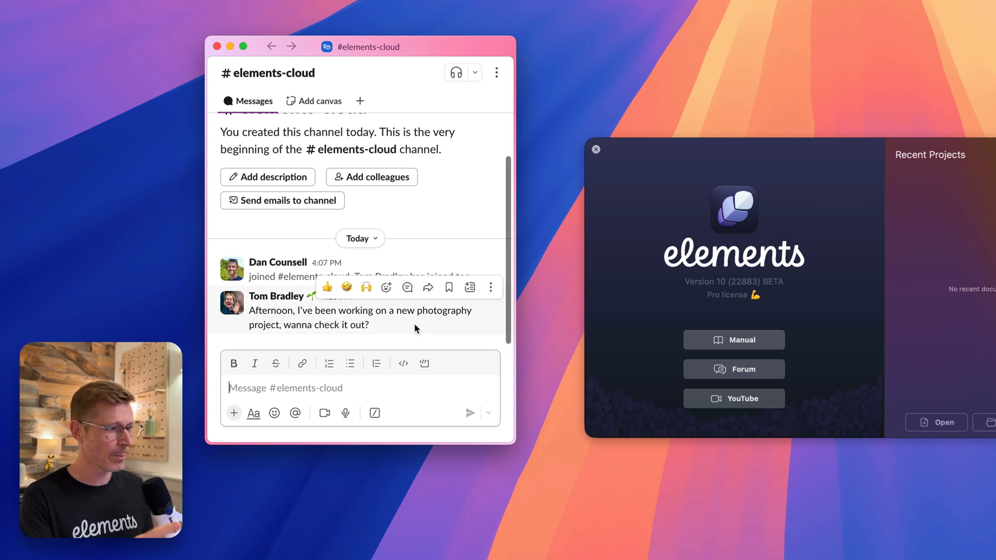
# - Send a reply in #elements-cloud agreeing to take a look at the photography project
pyautogui.write("Sure, i'd love to take a look!")
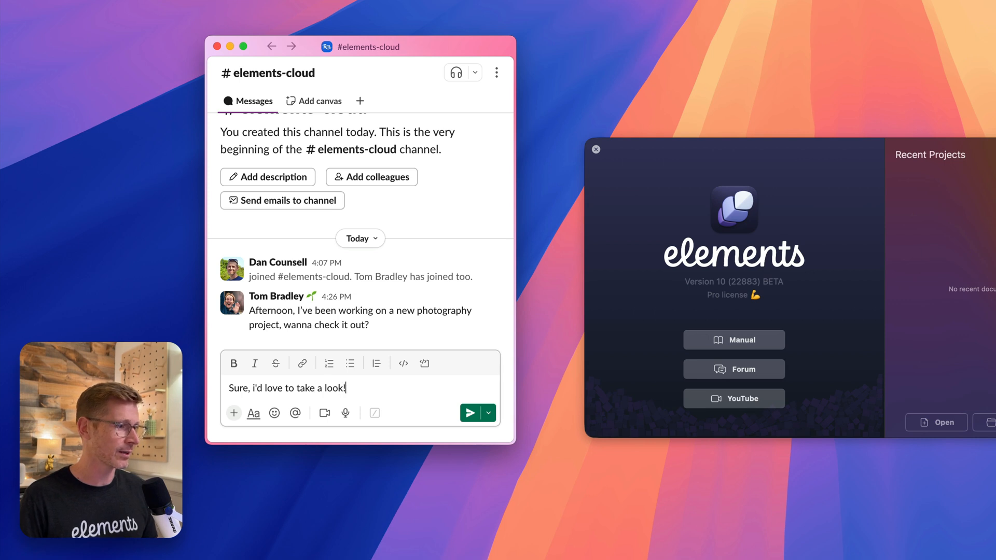
pyautogui.click(471, 413)
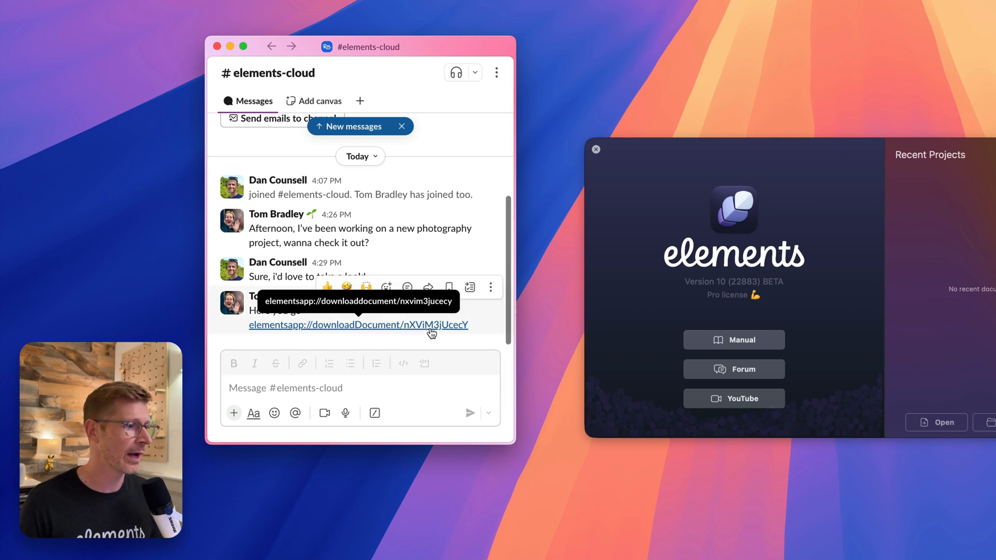
# - Follow the elementsapp download link so Tom's photographer project opens in Elements
pyautogui.click(359, 325)
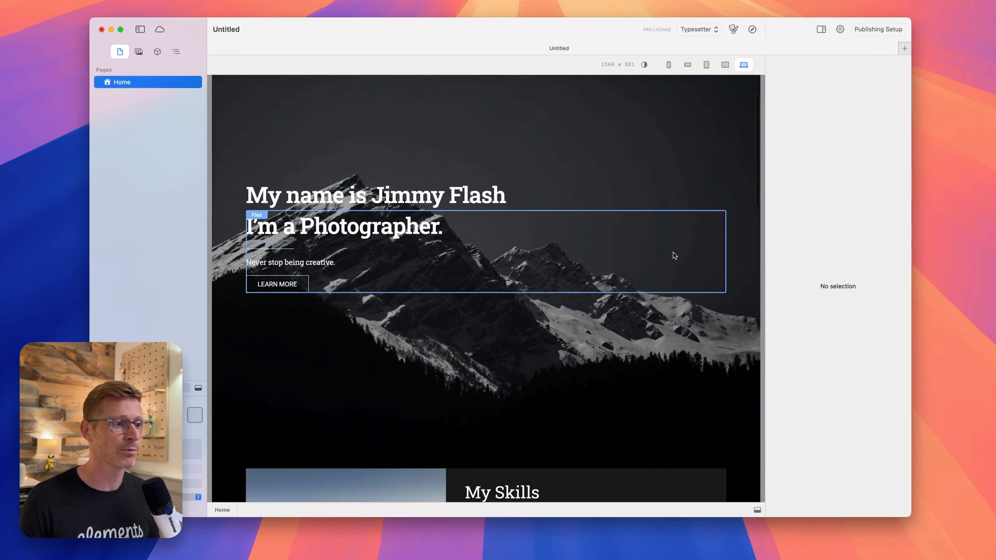
# - Scroll the site then bring up the cloud upload popover, which requests an Elements Cloud sign-in
pyautogui.scroll(-3)
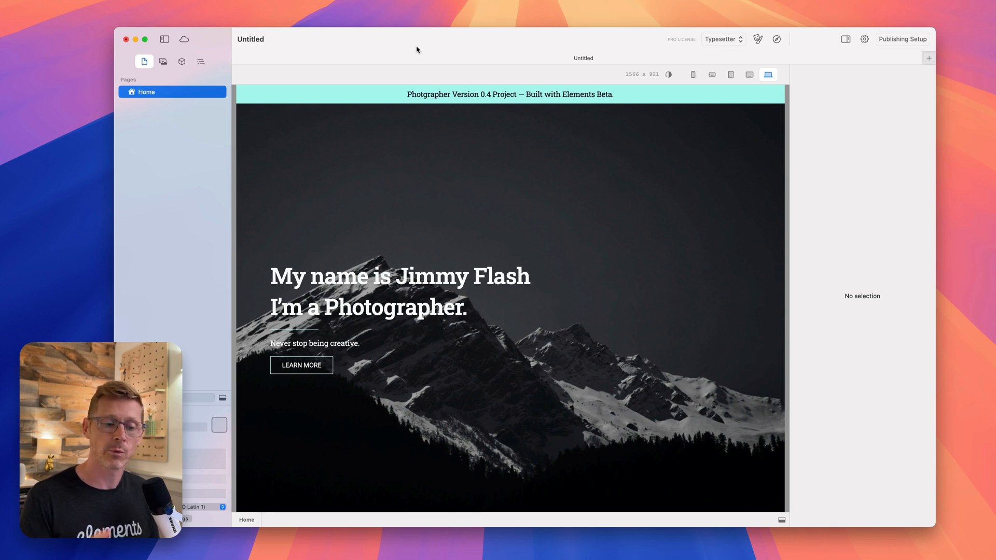
pyautogui.moveTo(380, 50)
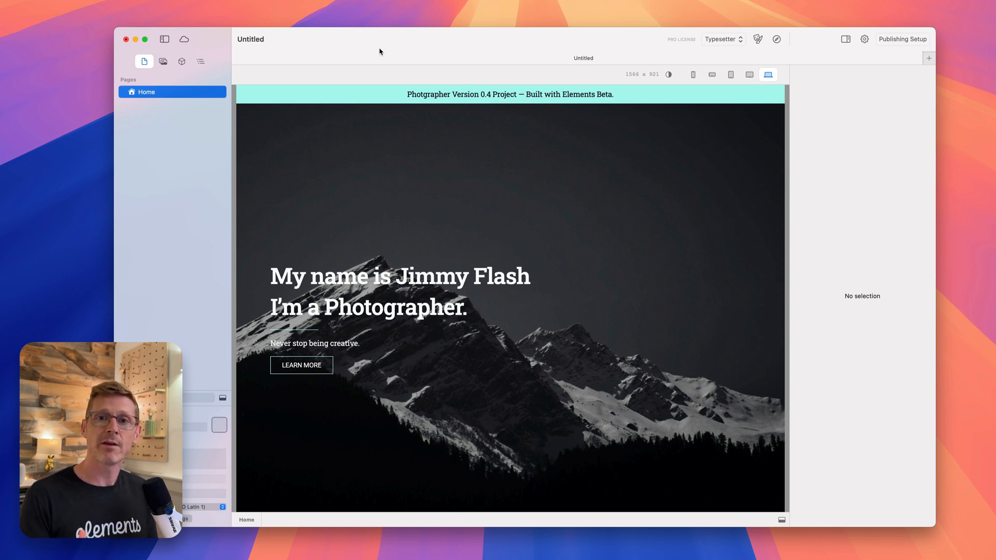
pyautogui.moveTo(369, 52)
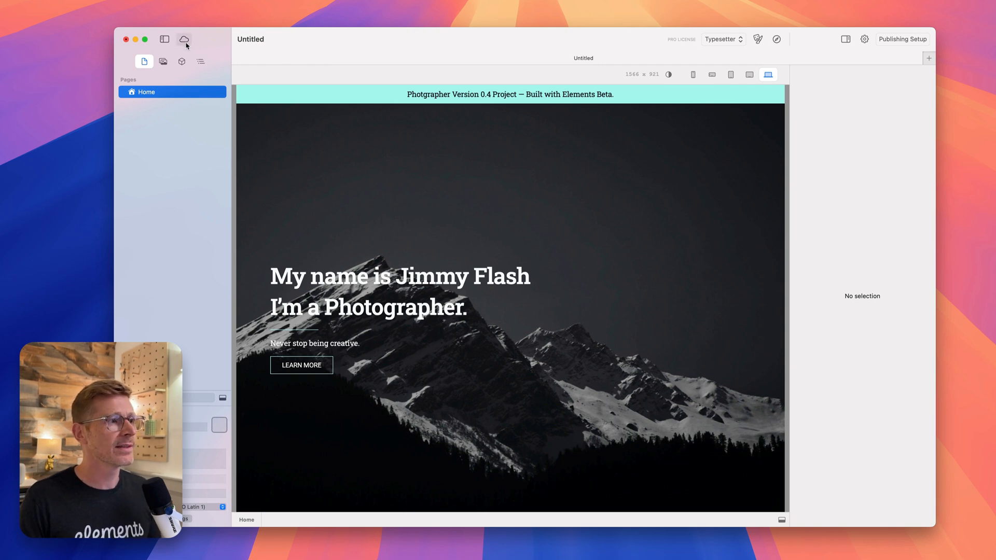
pyautogui.click(184, 39)
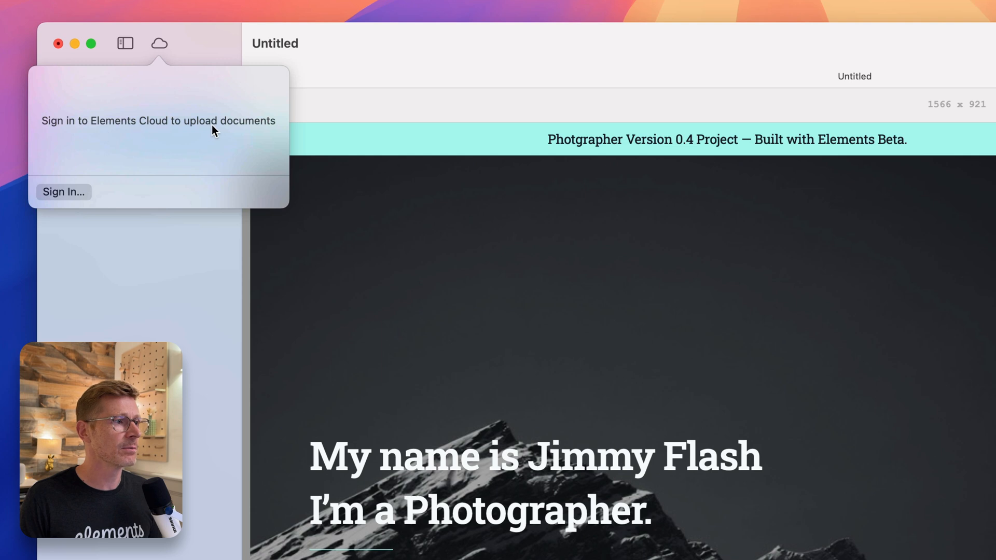
pyautogui.moveTo(76, 169)
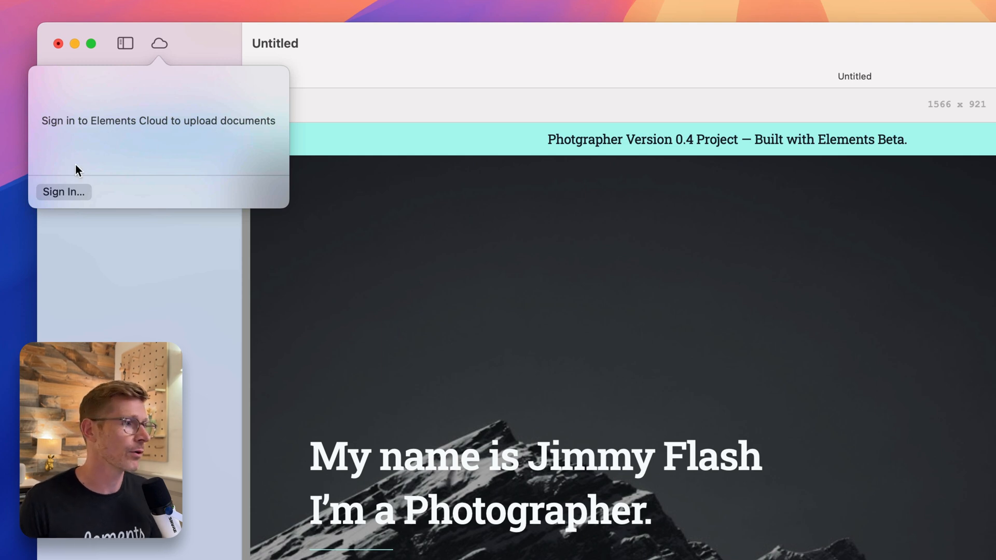
# - Start Cloud sign-in from Preferences › Account and request a sign-in link by email
pyautogui.click(62, 192)
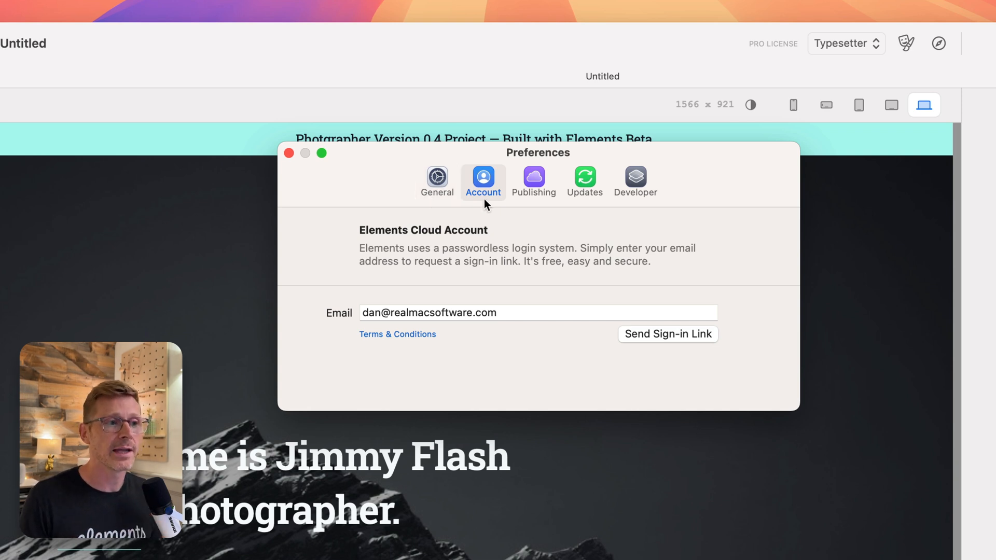
pyautogui.moveTo(429, 327)
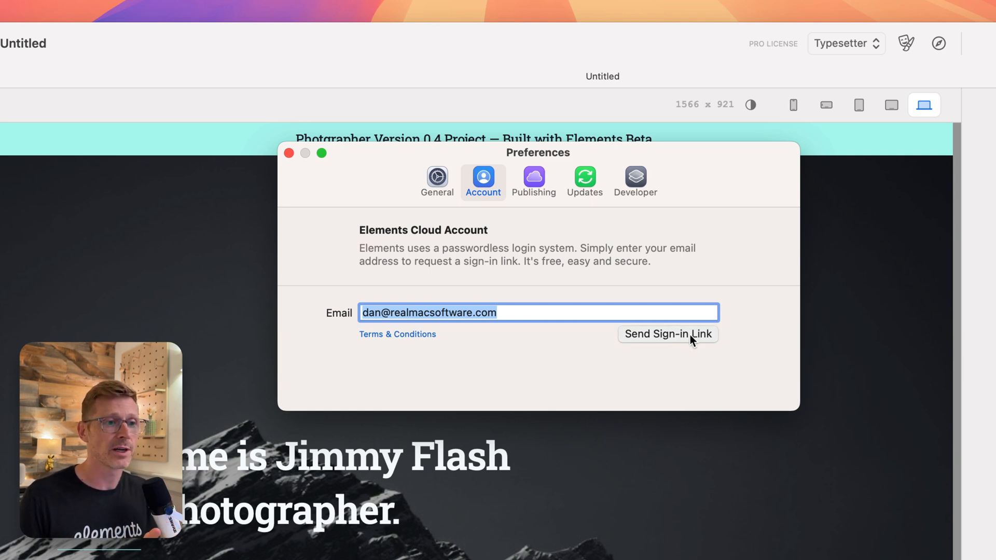
pyautogui.click(668, 334)
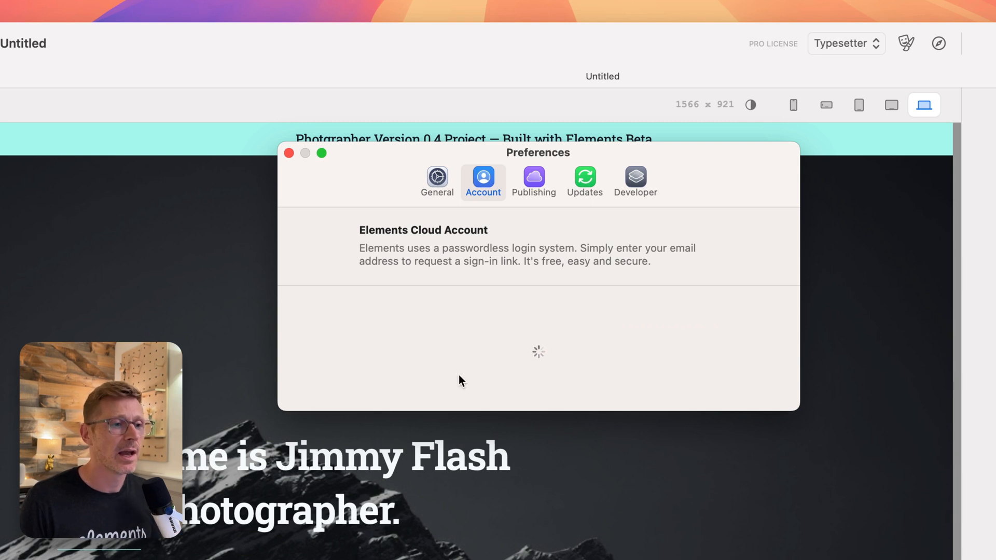
pyautogui.moveTo(482, 365)
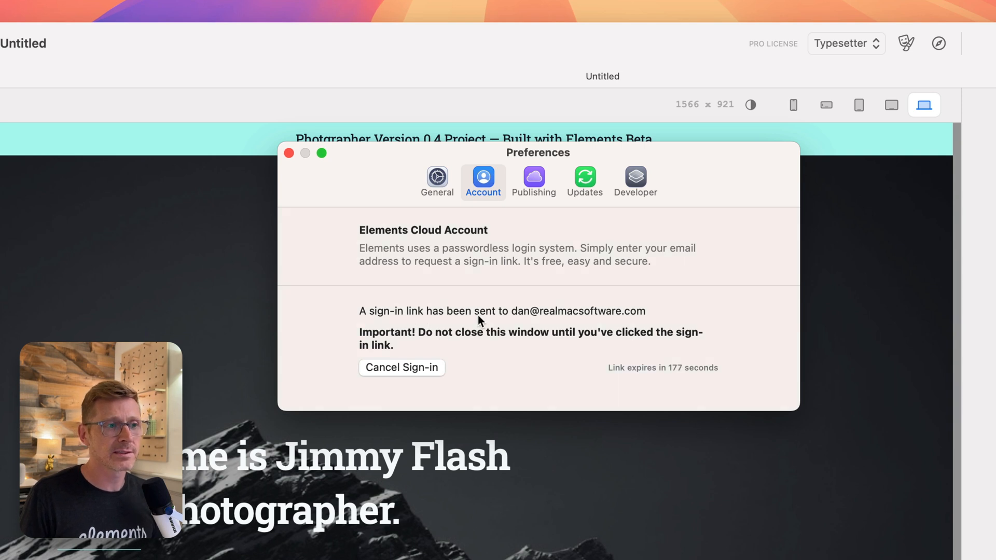
pyautogui.moveTo(578, 326)
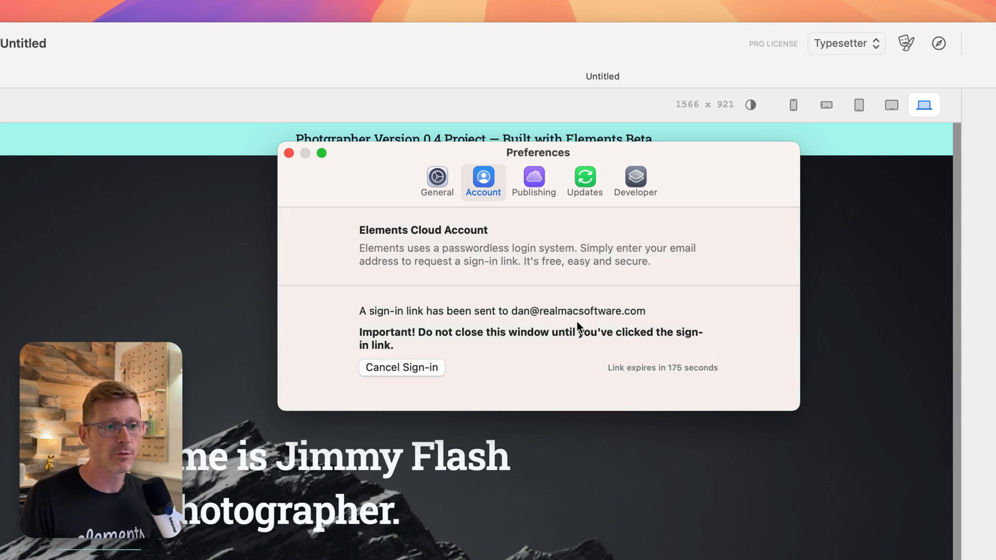
pyautogui.moveTo(727, 382)
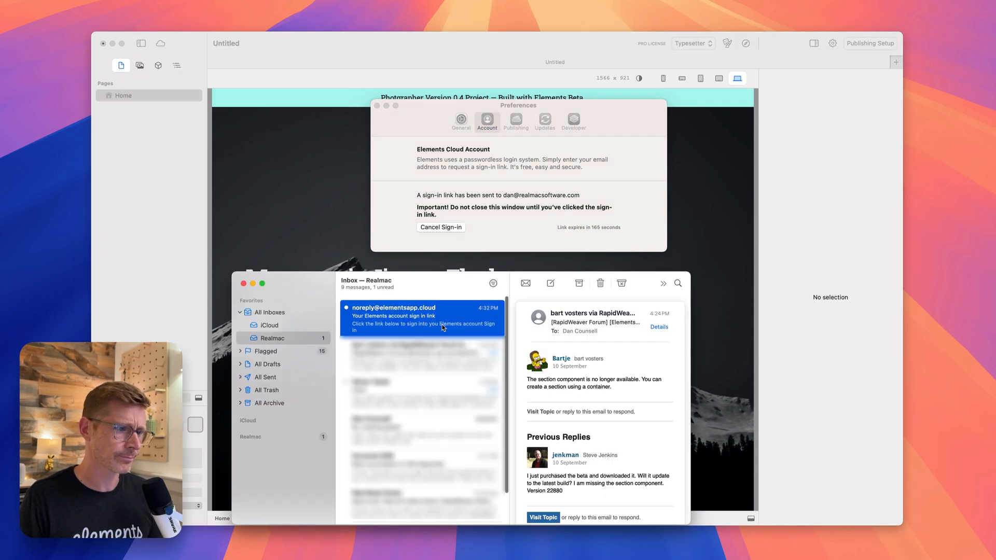
pyautogui.click(422, 318)
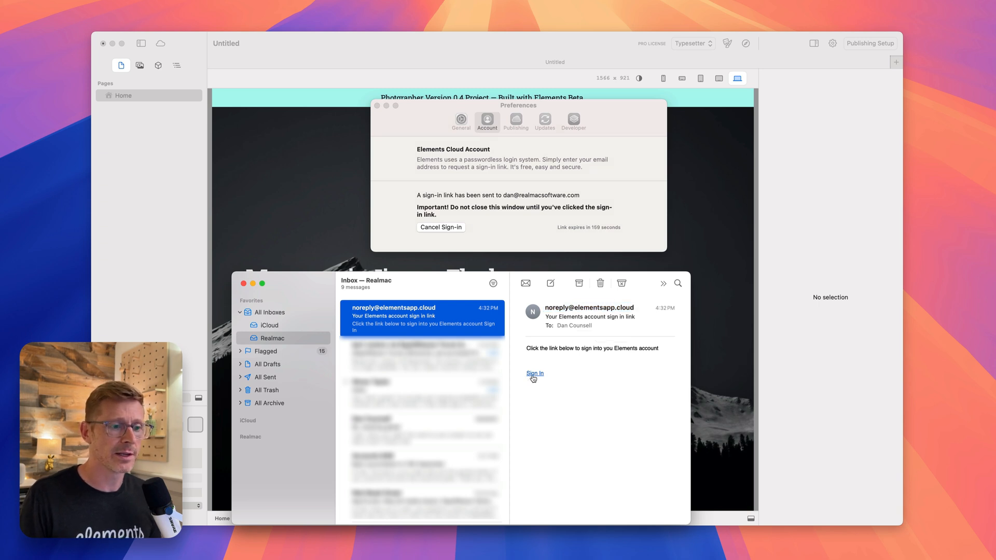
pyautogui.click(535, 373)
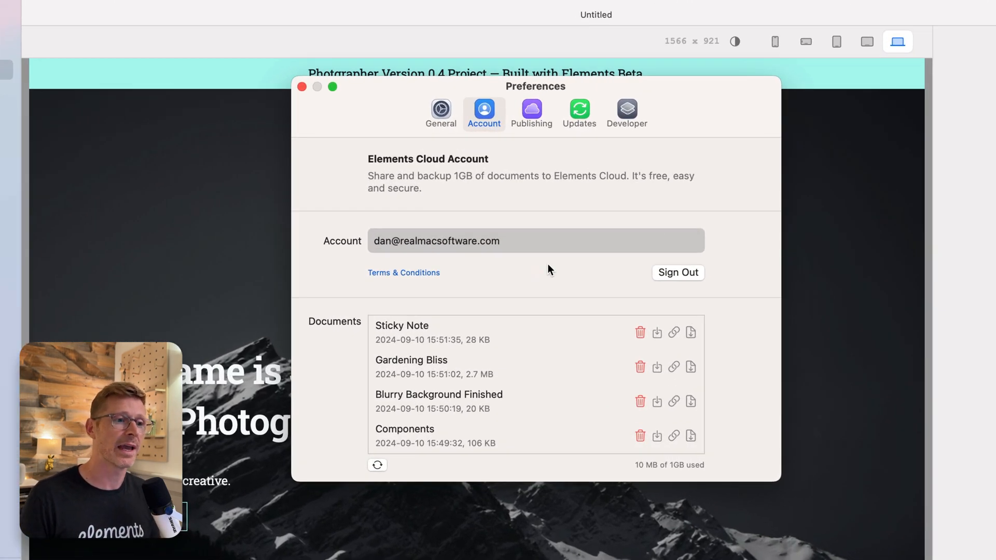
pyautogui.moveTo(414, 243)
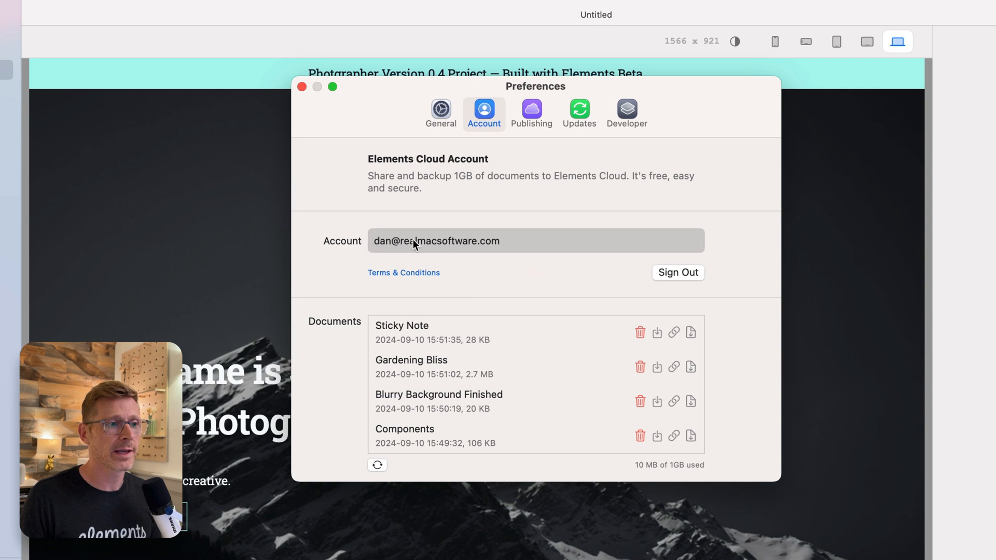
pyautogui.moveTo(666, 274)
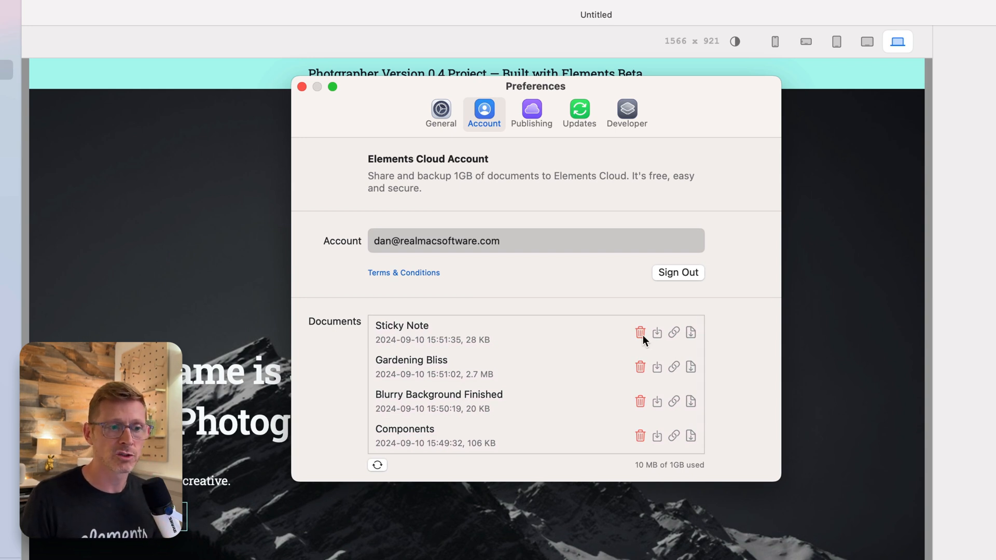
pyautogui.moveTo(674, 336)
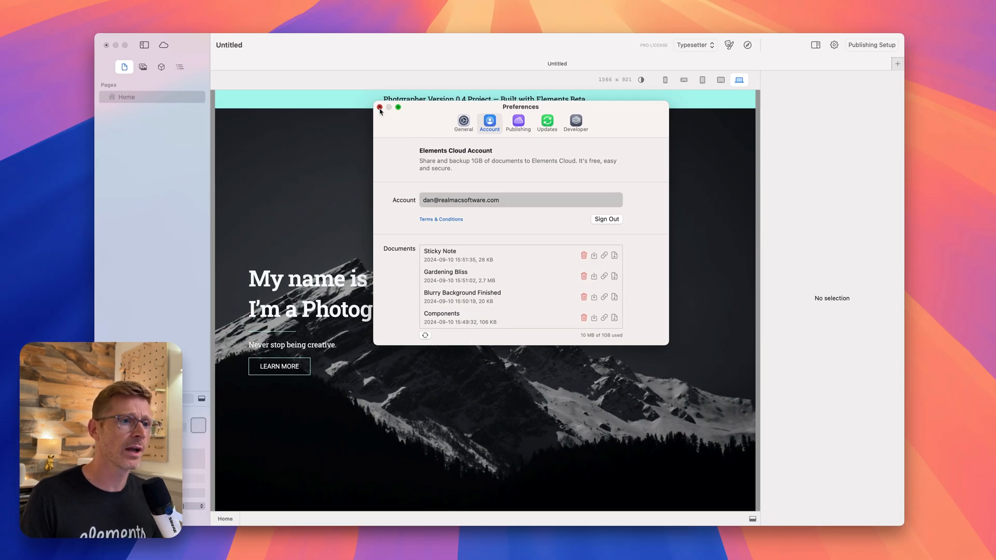
# - Close Preferences and set the hero Container's background image to the cool-dude.jpg portrait
pyautogui.click(380, 107)
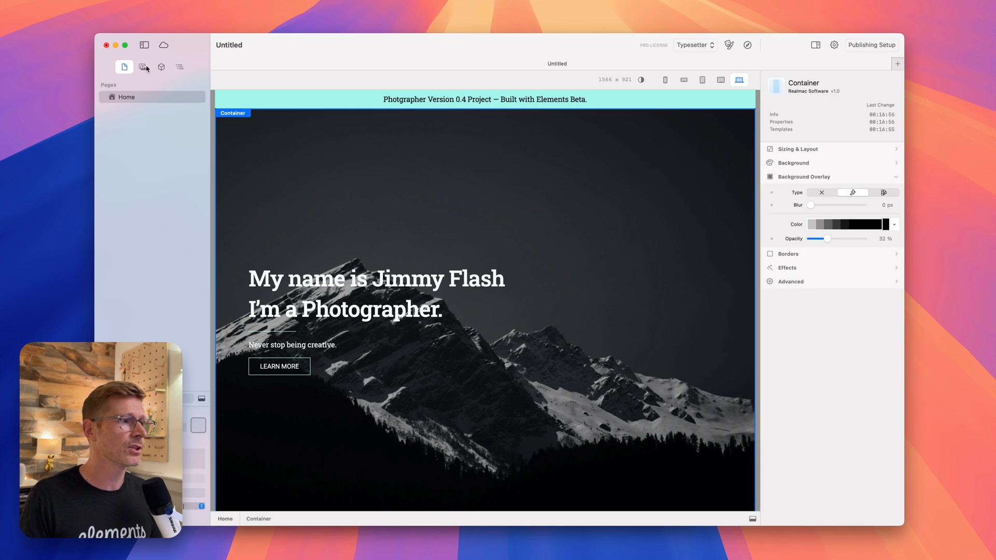
pyautogui.click(143, 66)
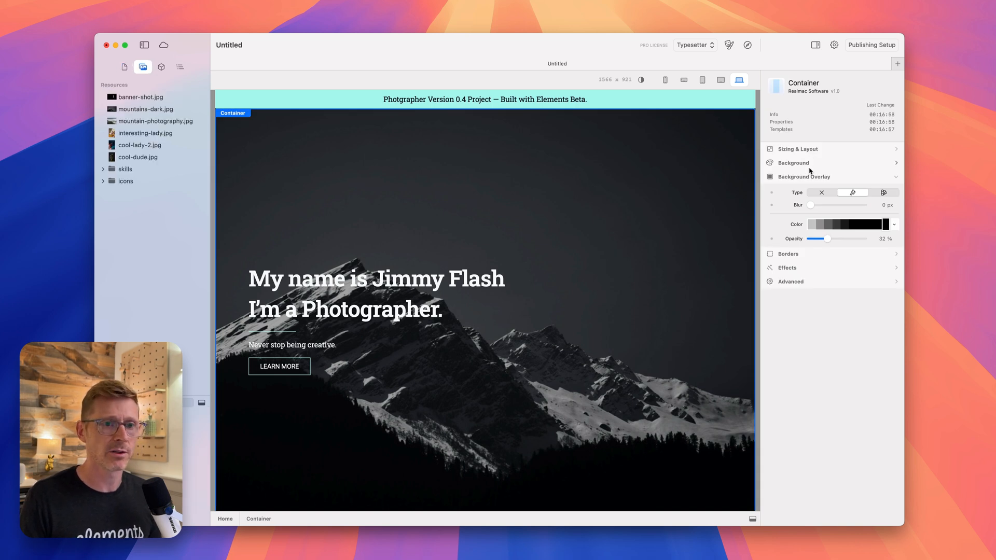
pyautogui.click(793, 162)
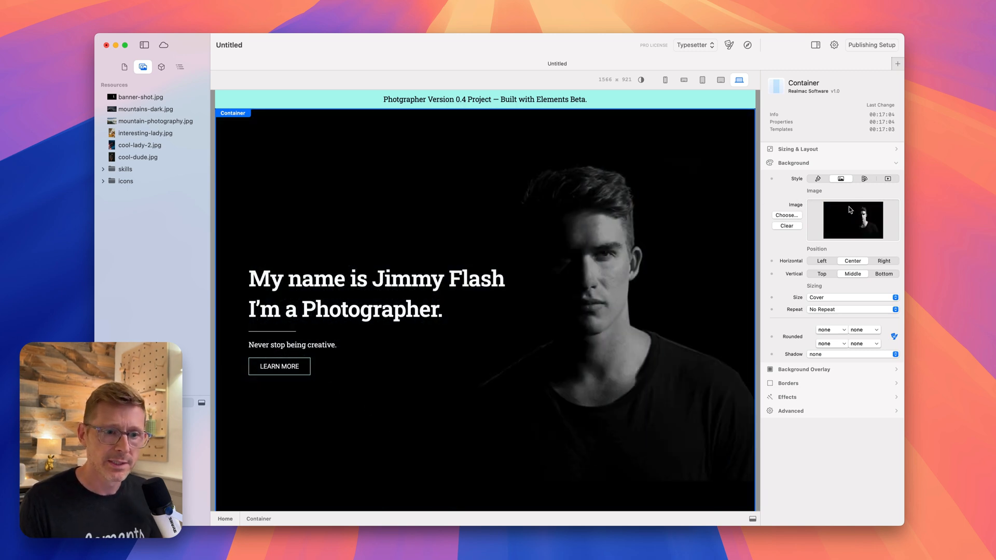
pyautogui.click(804, 176)
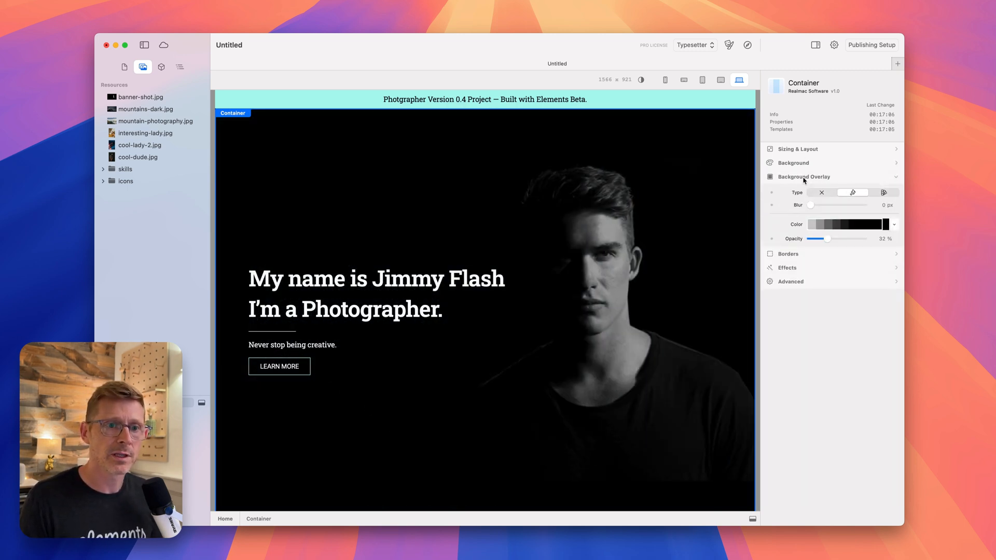
pyautogui.click(803, 177)
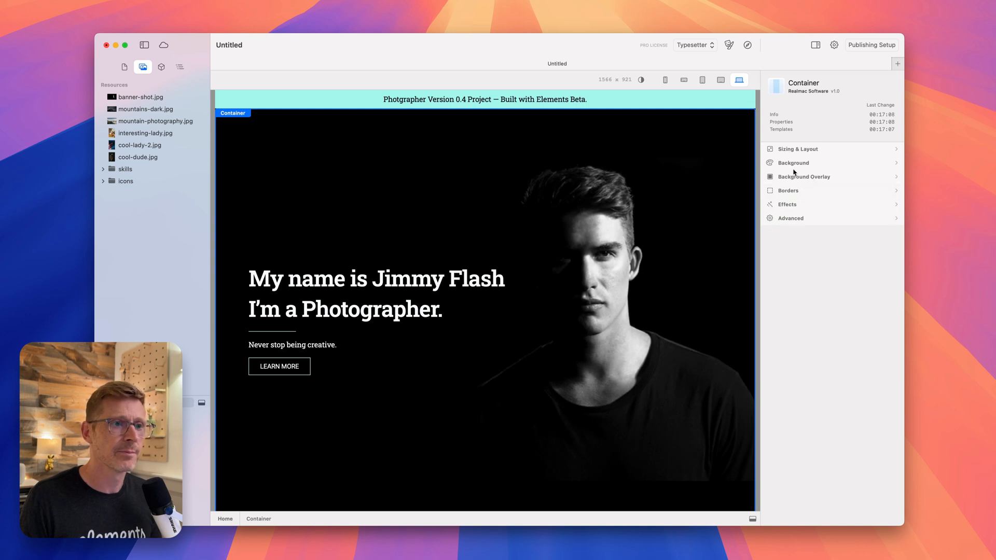
# - Pick yellow in the color wheel for the theme's brand swatch, turning the banner yellow
pyautogui.click(729, 45)
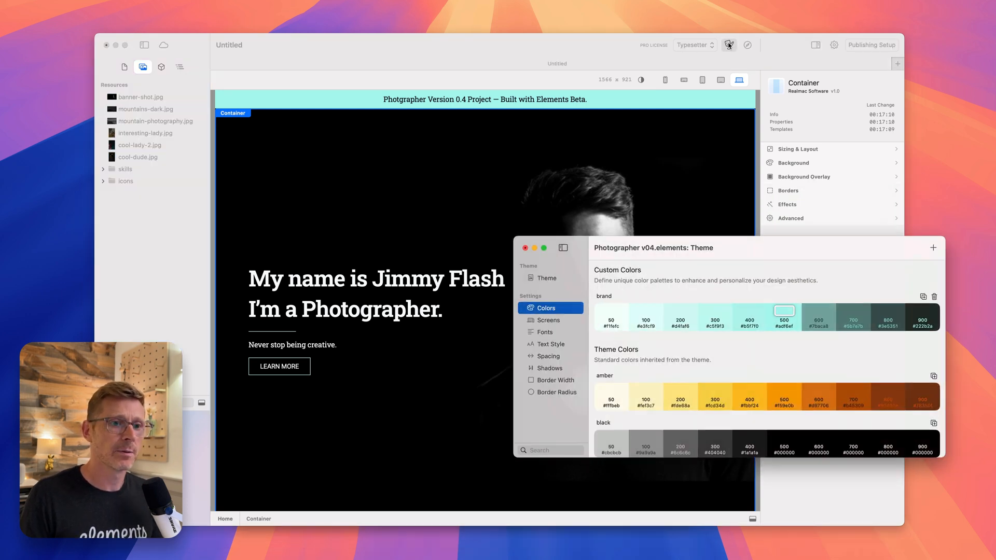
pyautogui.click(784, 311)
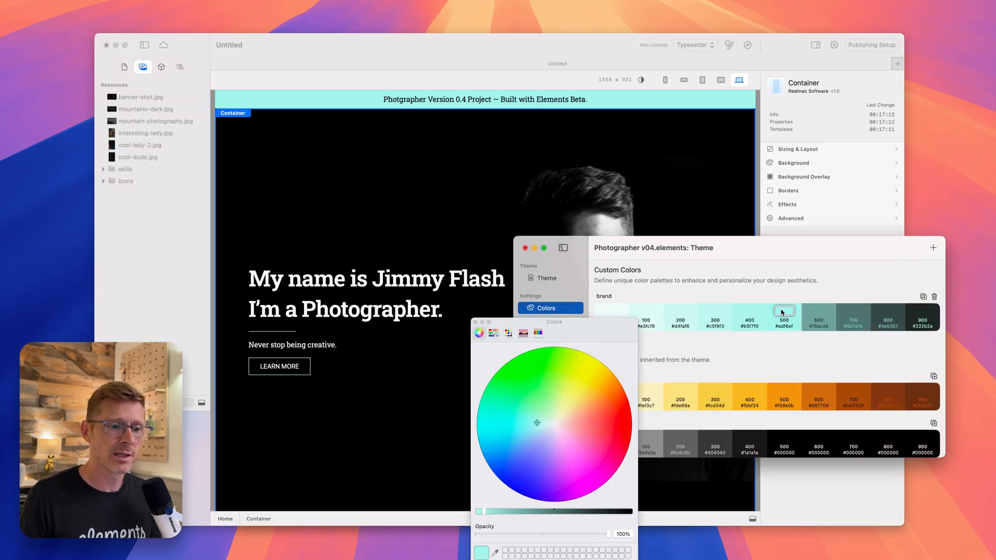
pyautogui.click(585, 394)
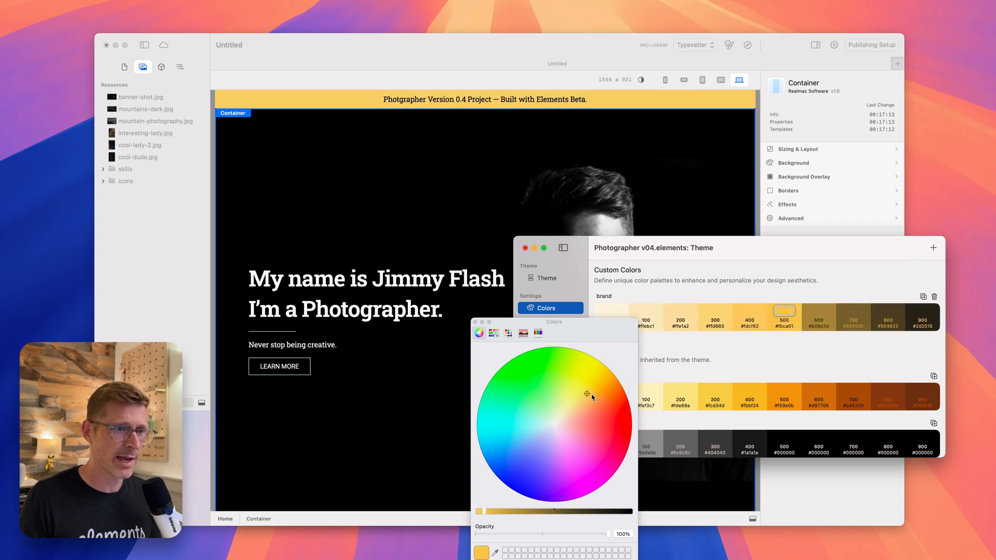
pyautogui.moveTo(586, 395); pyautogui.dragTo(609, 368)
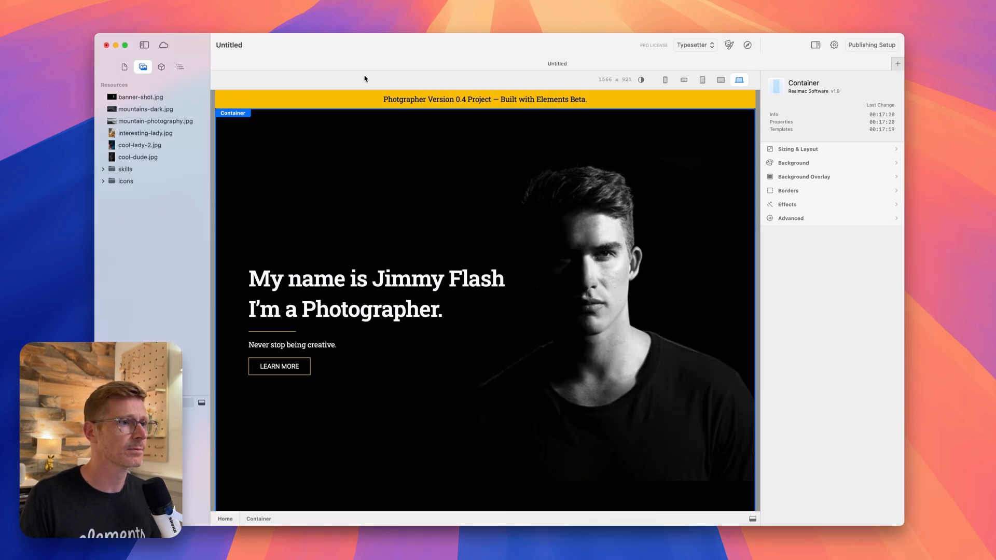
# - Save the project to the Desktop as Photographer v05.elements
pyautogui.press('cmd+s')
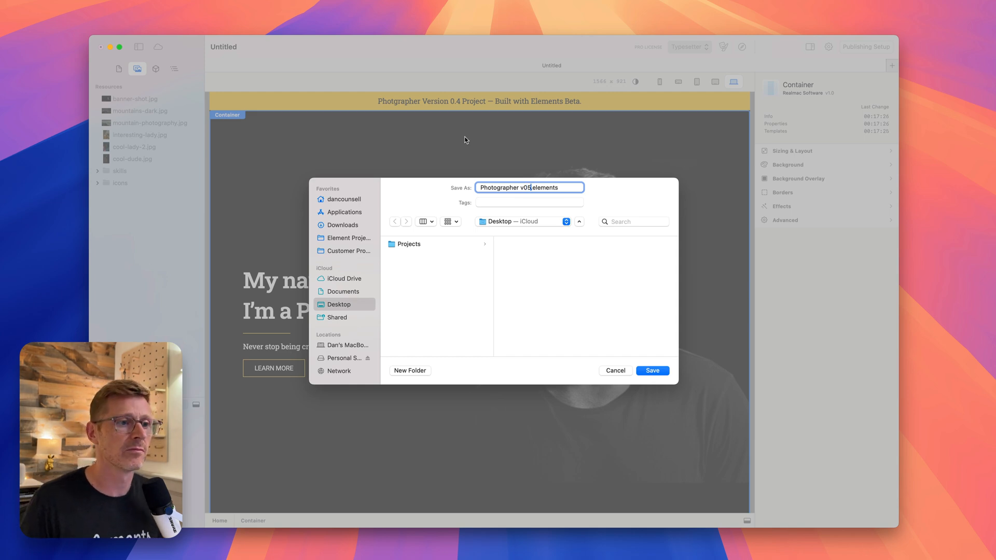
pyautogui.click(651, 370)
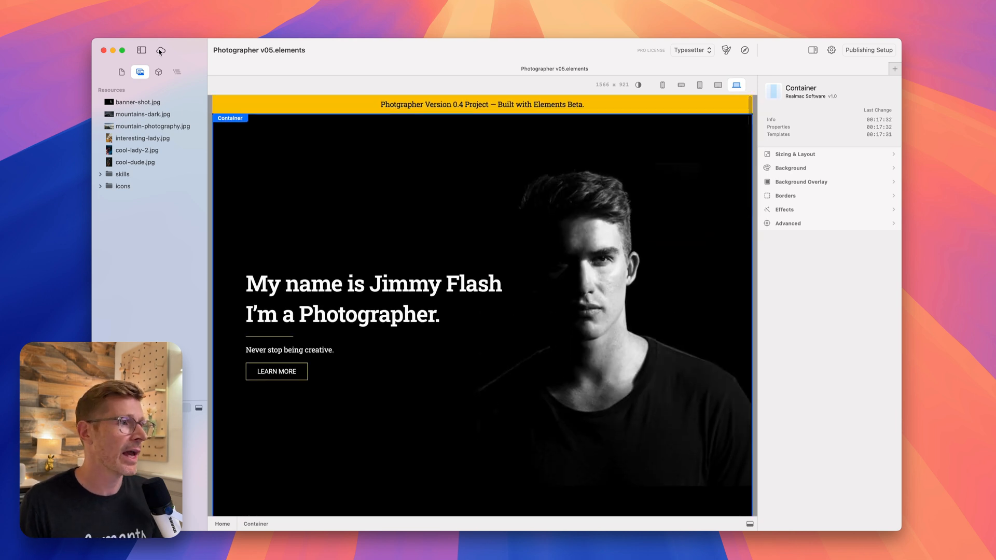
pyautogui.moveTo(162, 52)
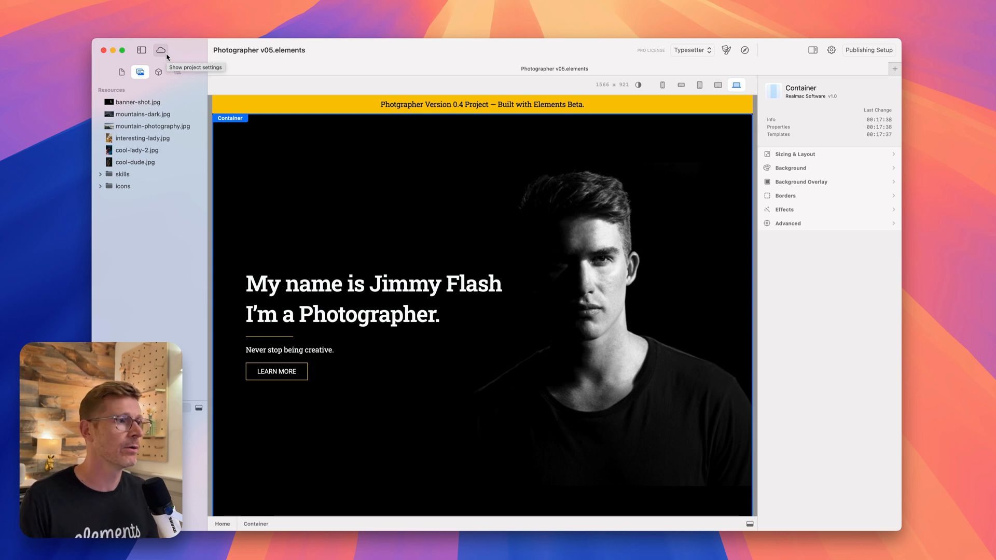
# - Upload Photographer v05 to Elements Cloud from the cloud documents list
pyautogui.click(160, 50)
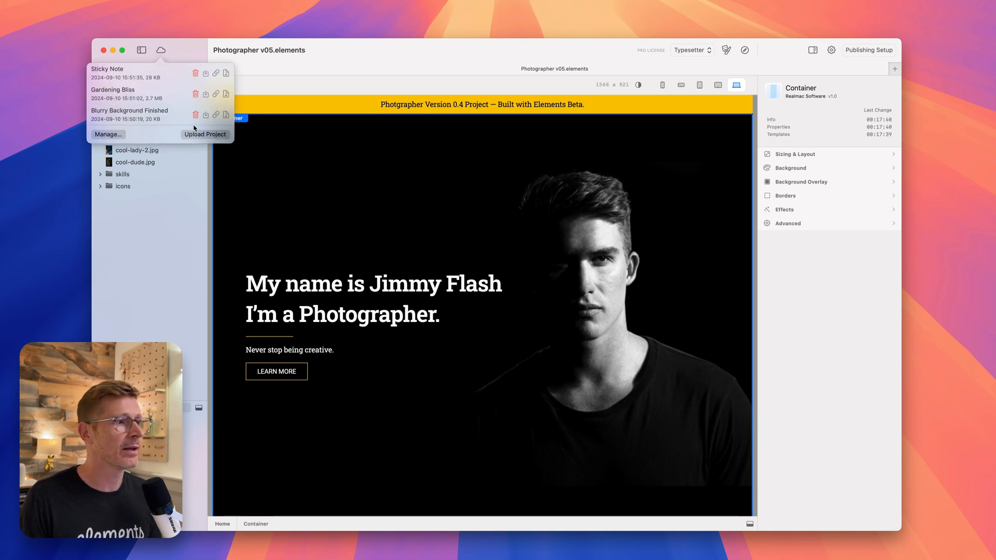
pyautogui.moveTo(141, 91)
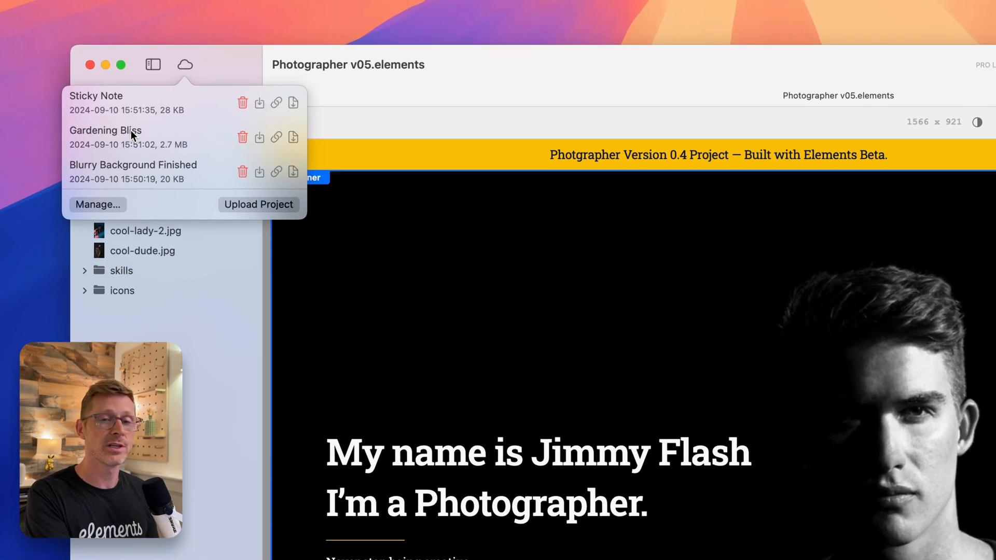
pyautogui.moveTo(259, 213)
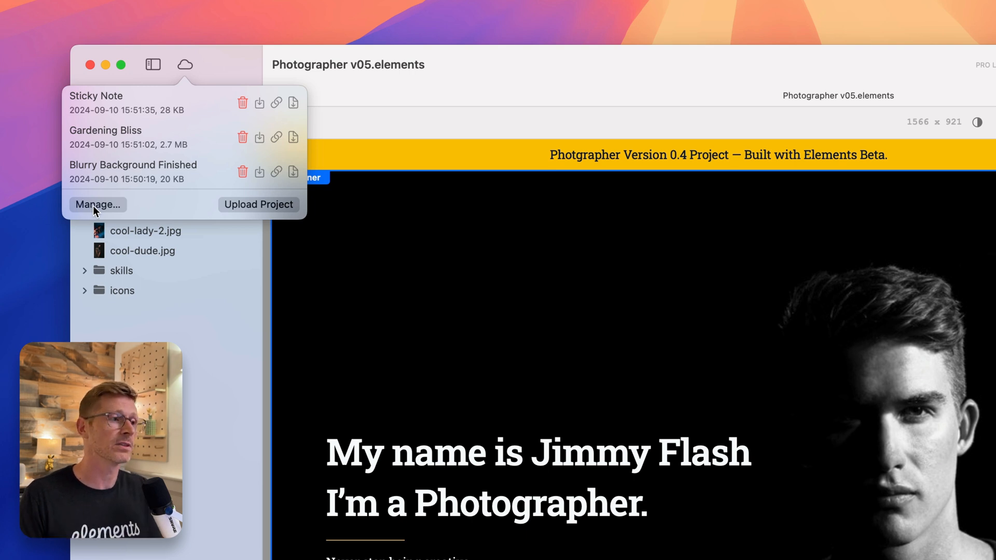
pyautogui.click(259, 204)
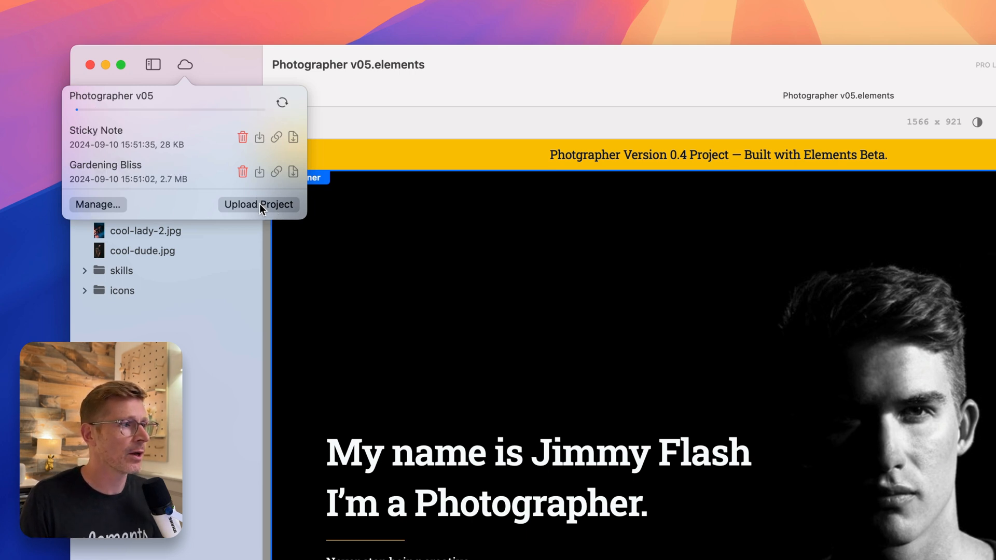
pyautogui.click(258, 205)
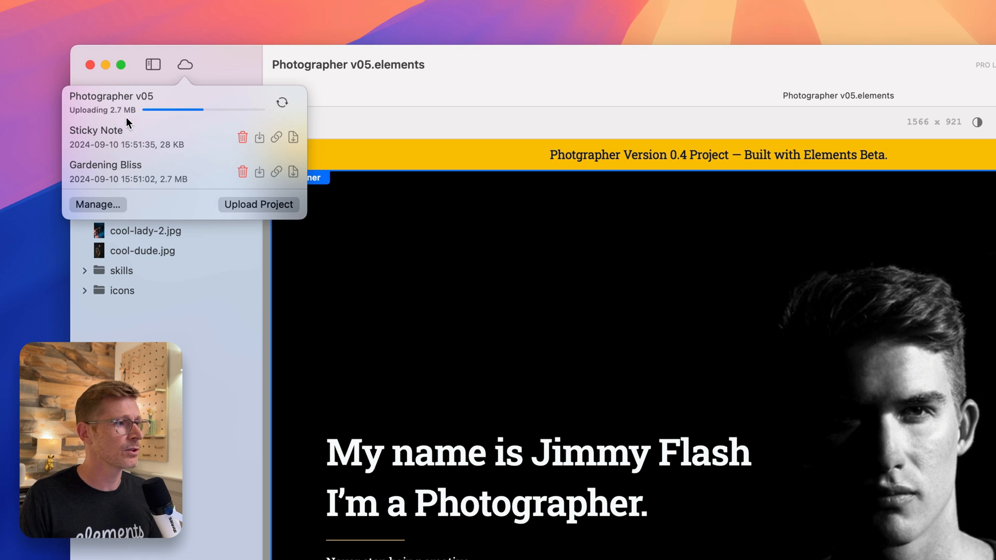
pyautogui.moveTo(197, 118)
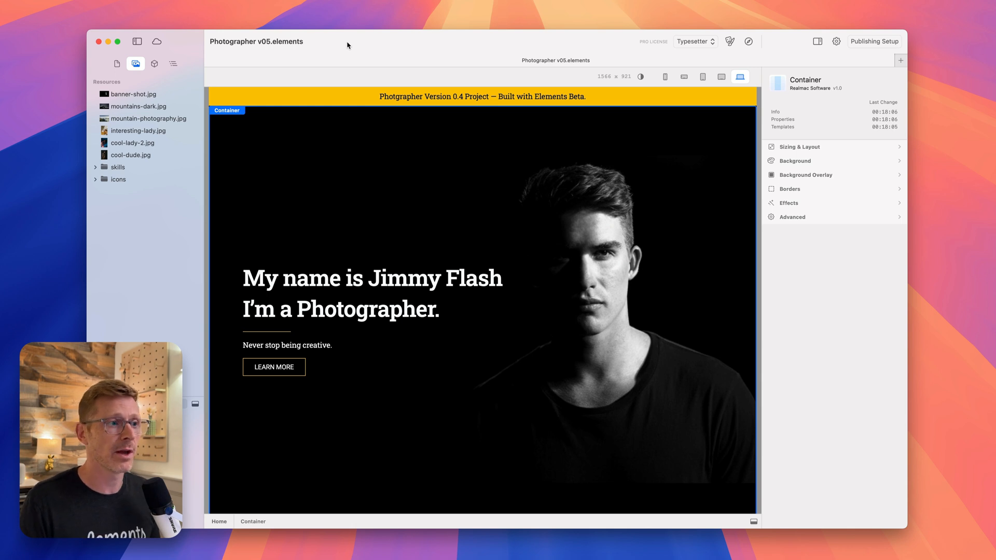
# - Overwrite the hero heading with 'sldfjlksdf' and clear it, leaving an empty heading above the tagline
pyautogui.click(380, 278)
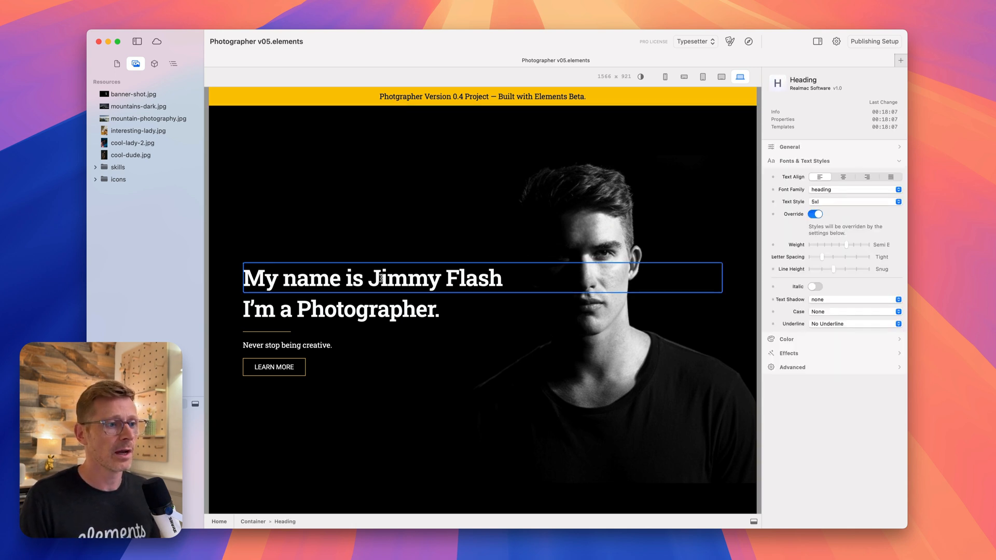
pyautogui.write('sldfjlksdfsd')
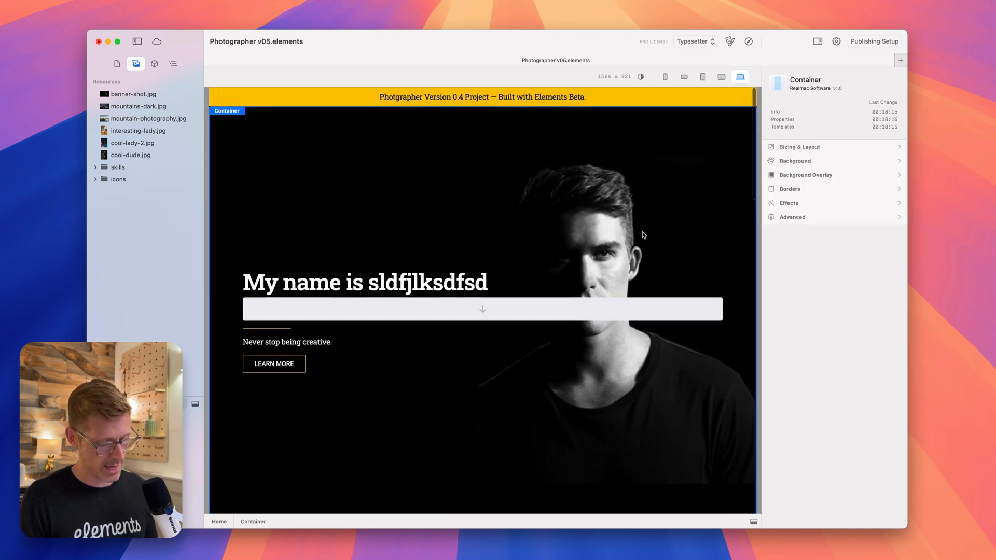
pyautogui.click(366, 282)
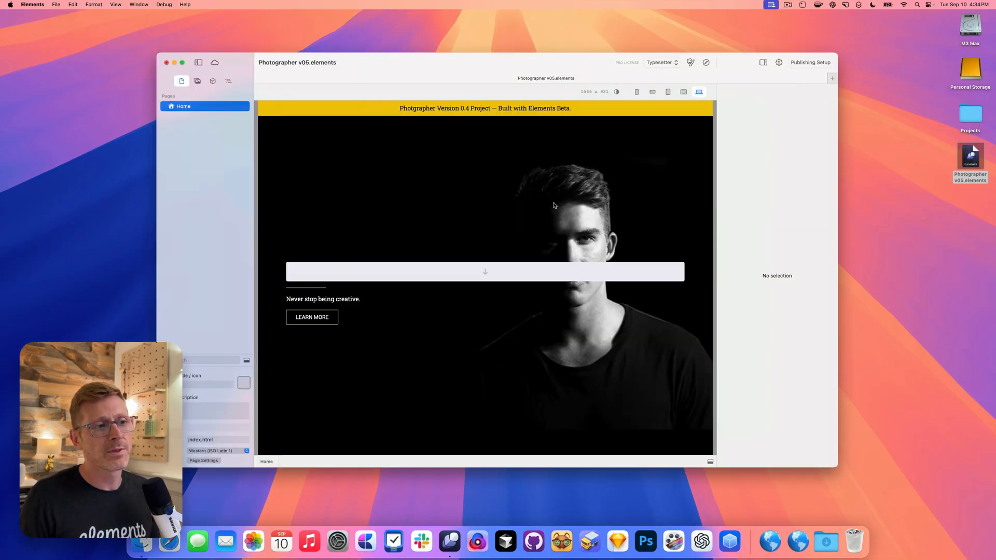
pyautogui.click(448, 190)
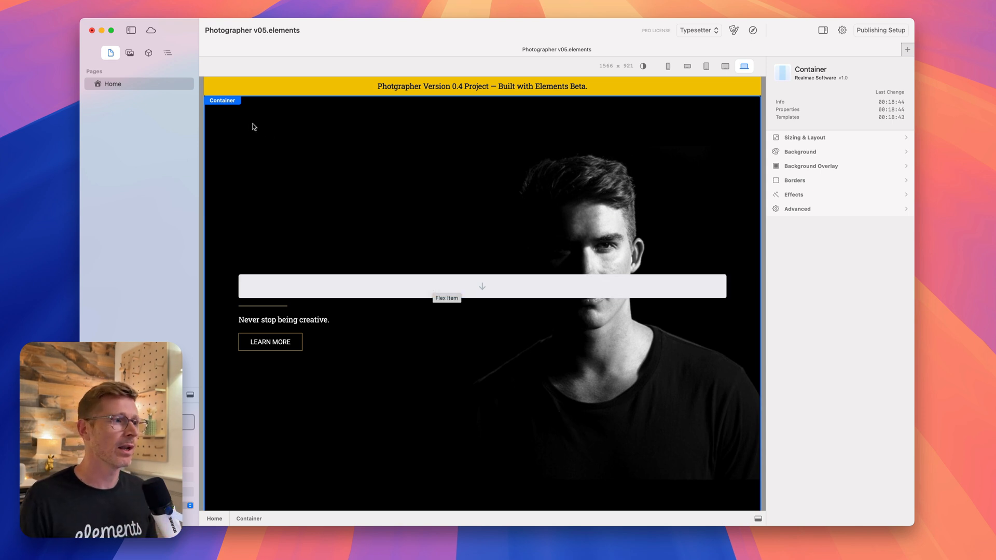
pyautogui.moveTo(152, 30)
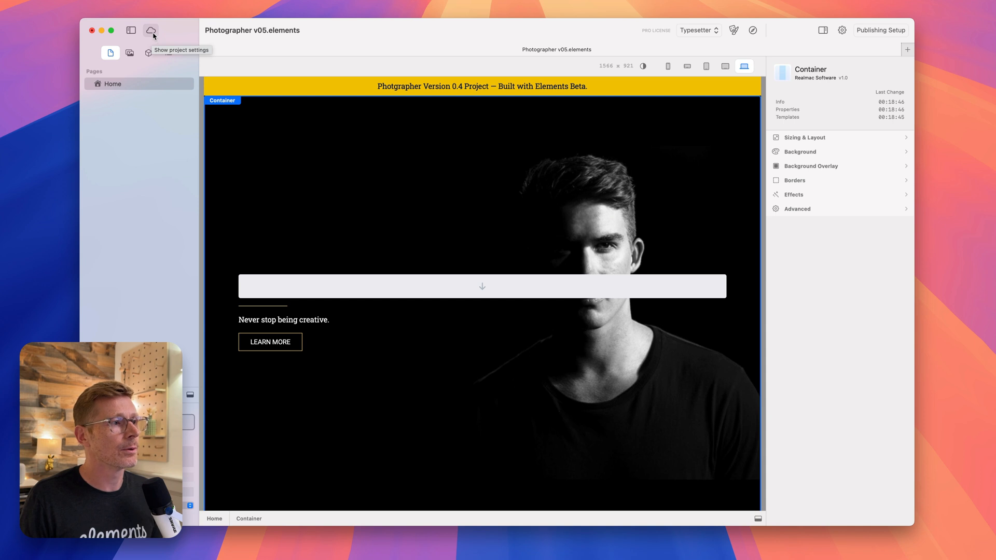
# - Download the Photographer v05 cloud copy, answering the unsaved-changes prompt, restoring the Jimmy Flash headline
pyautogui.click(152, 29)
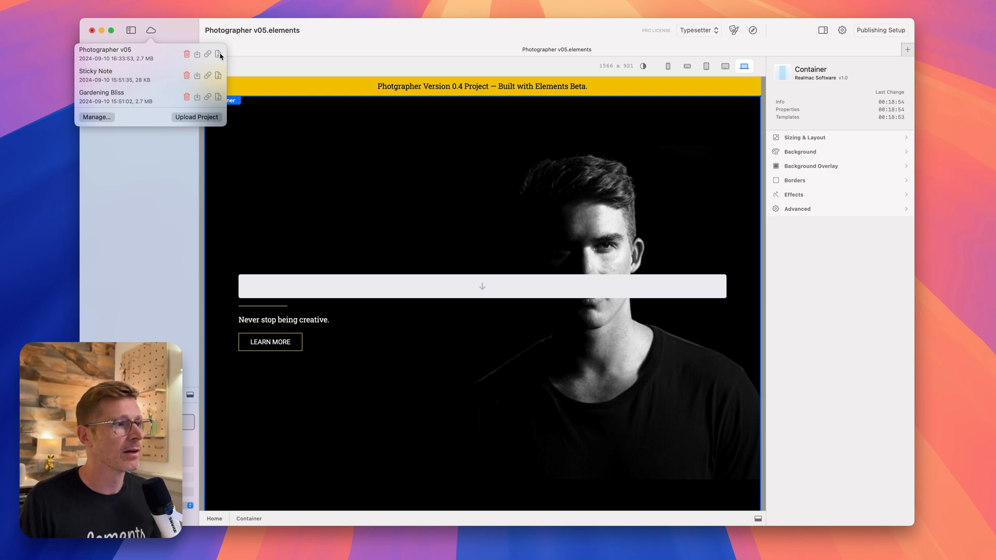
pyautogui.click(218, 53)
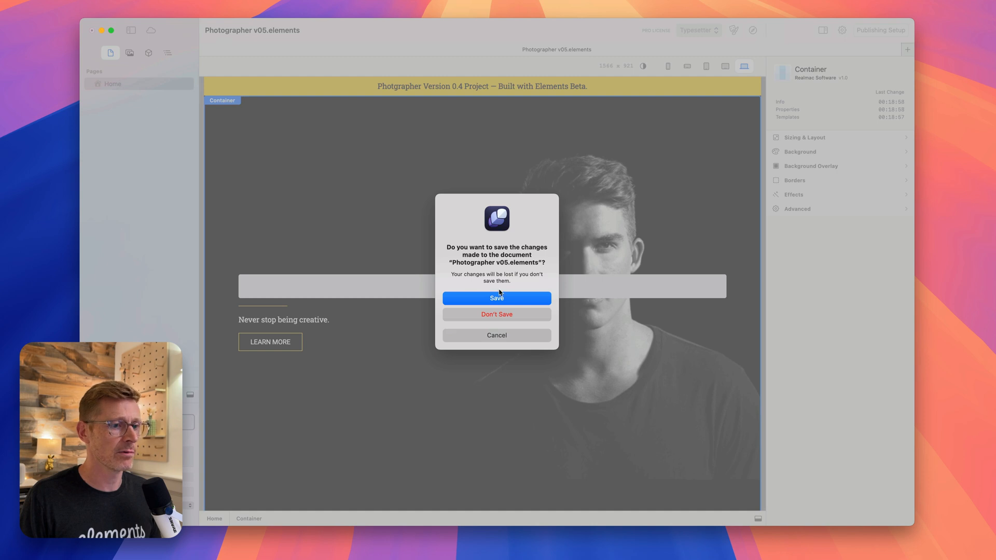
pyautogui.click(496, 299)
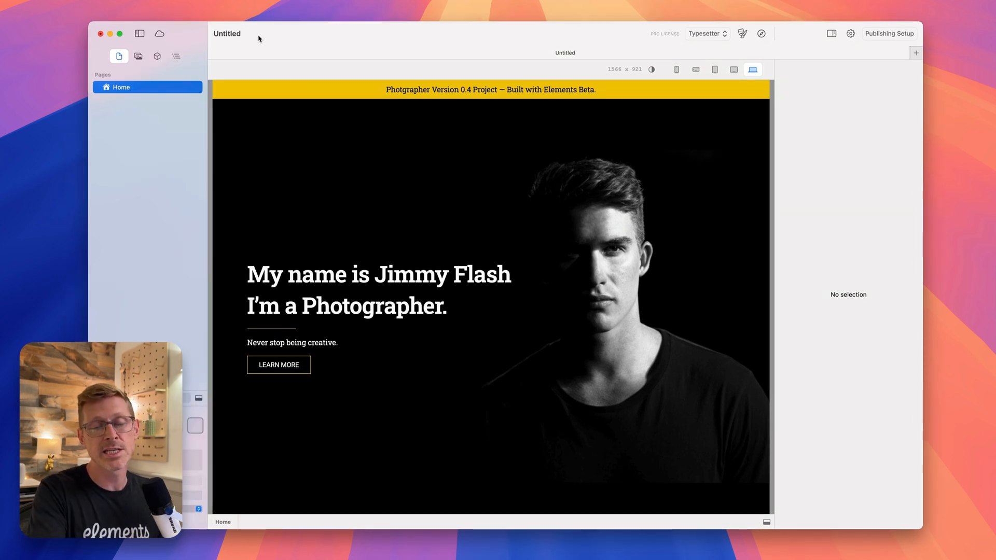
pyautogui.moveTo(471, 204)
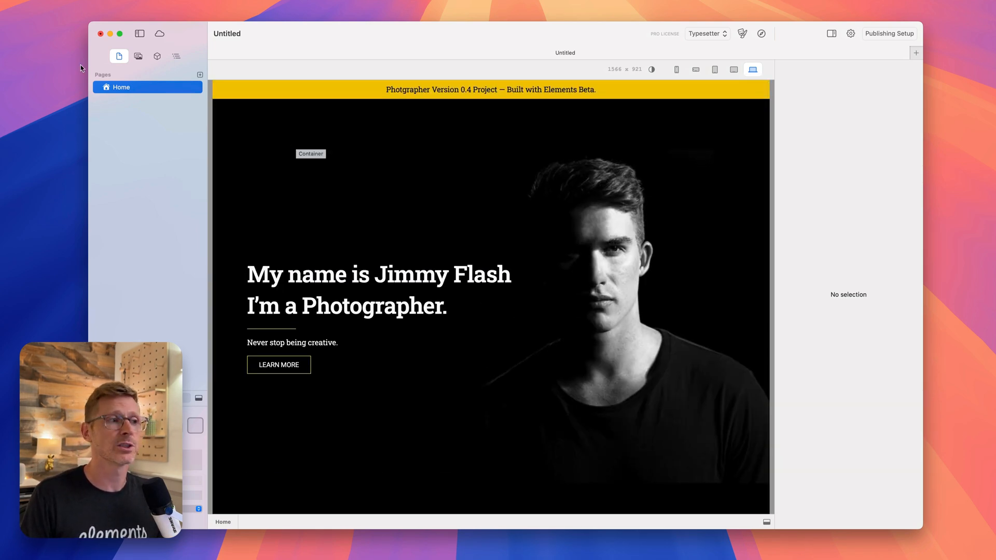
# - From the account's cloud document list, copy the Photographer v05 share link
pyautogui.click(160, 33)
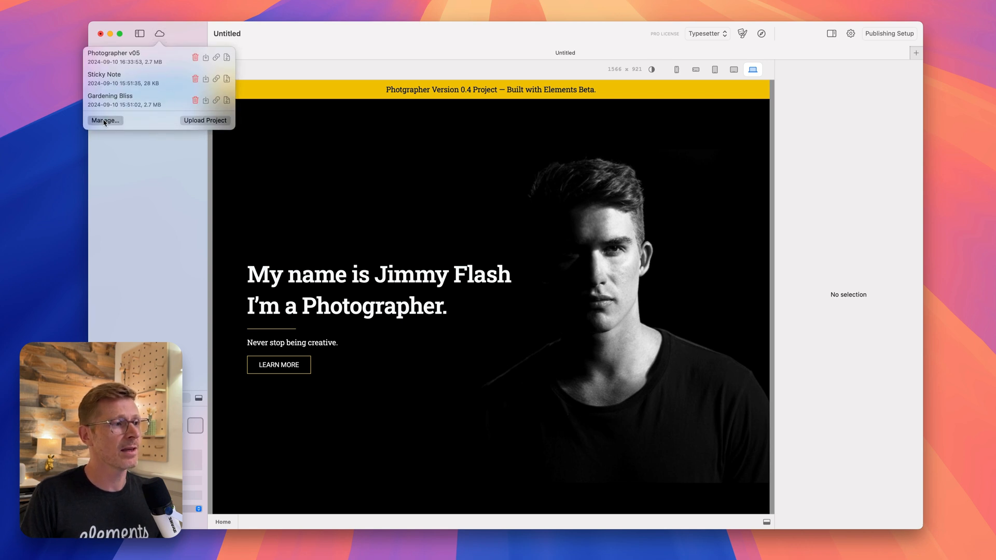
pyautogui.click(105, 120)
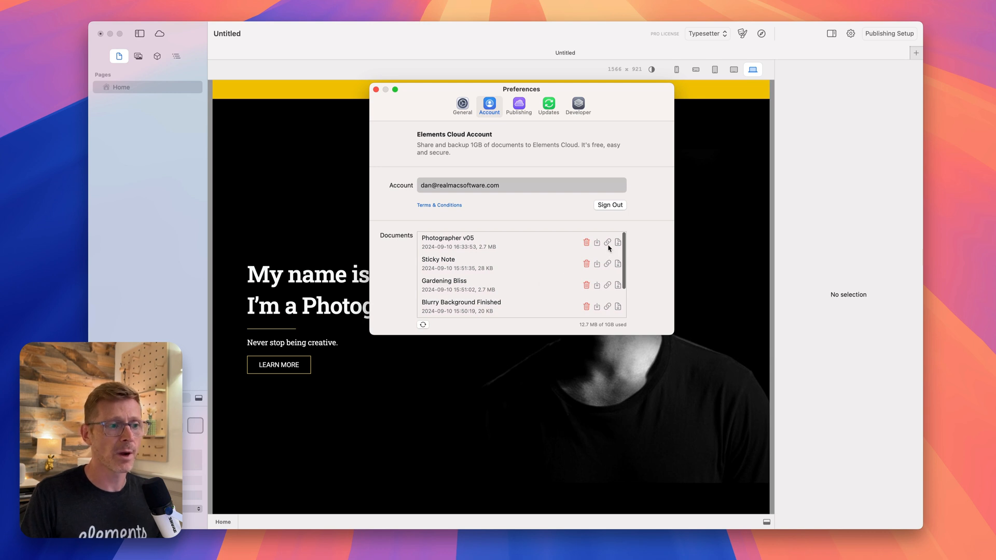
pyautogui.click(608, 242)
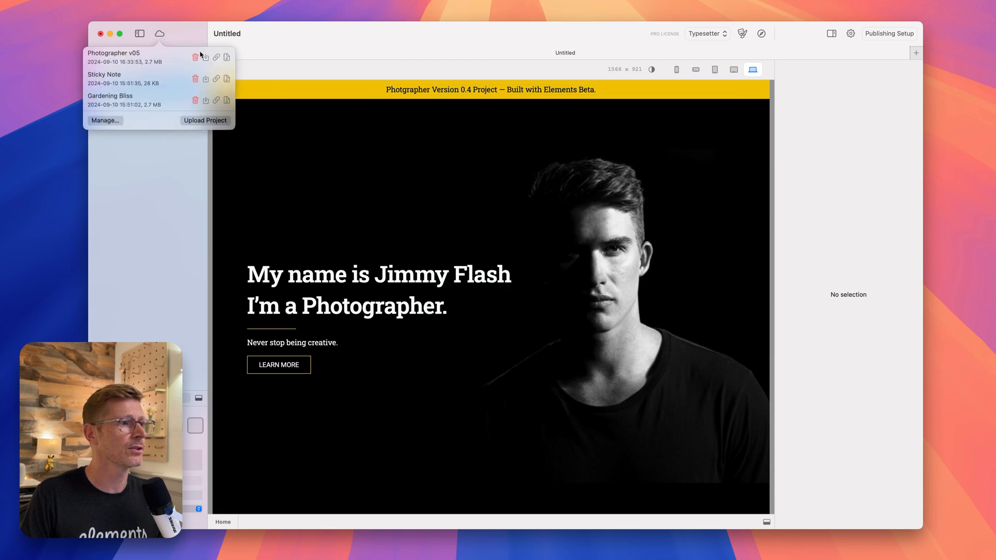
# - Paste the elementsapp://downloadDocument link into the heading's second line in place of the photographer text
pyautogui.click(215, 57)
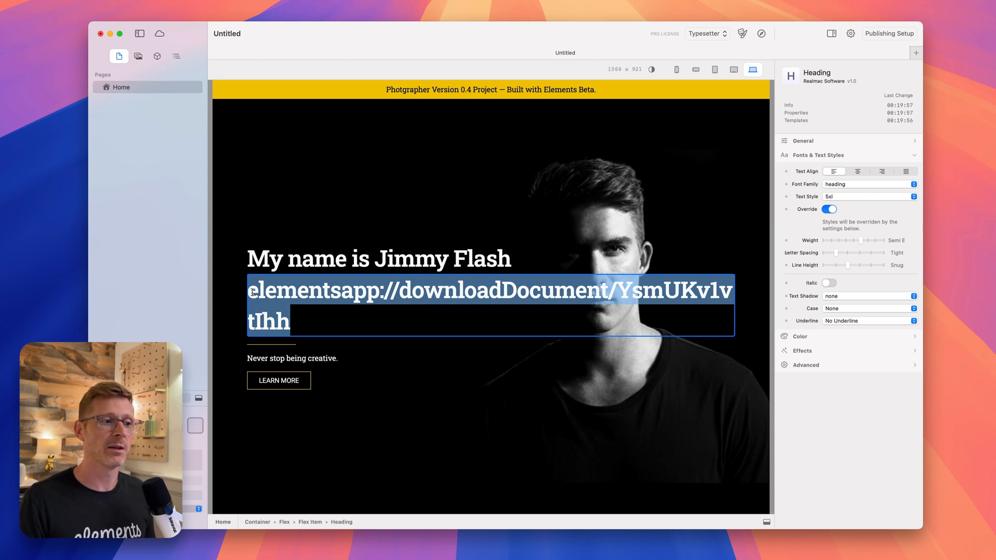
pyautogui.click(422, 301)
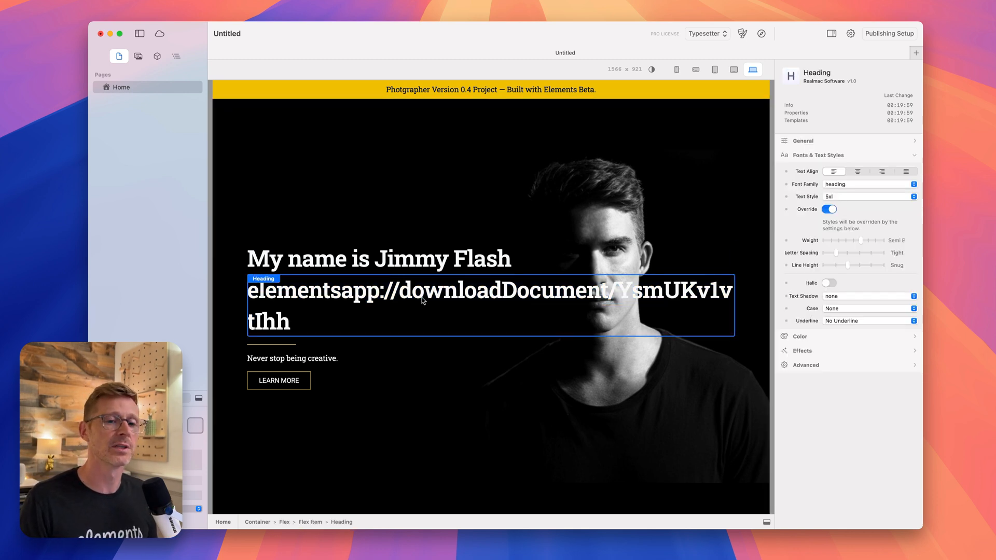